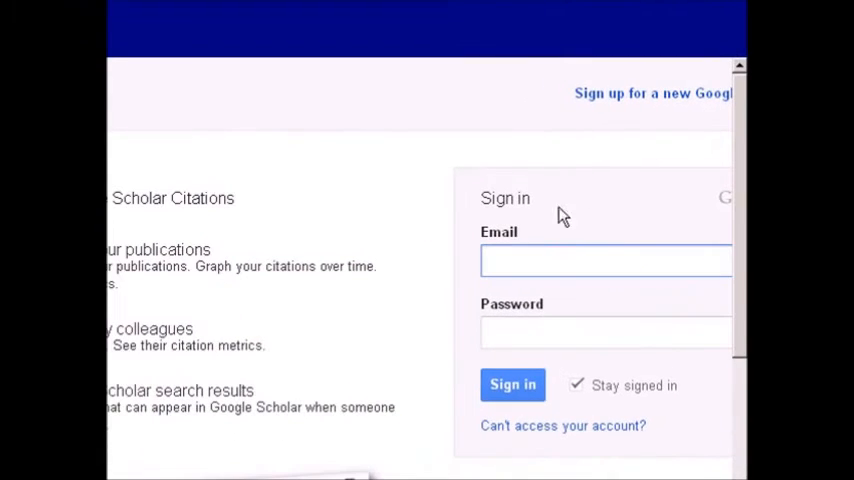
left_click(606, 260)
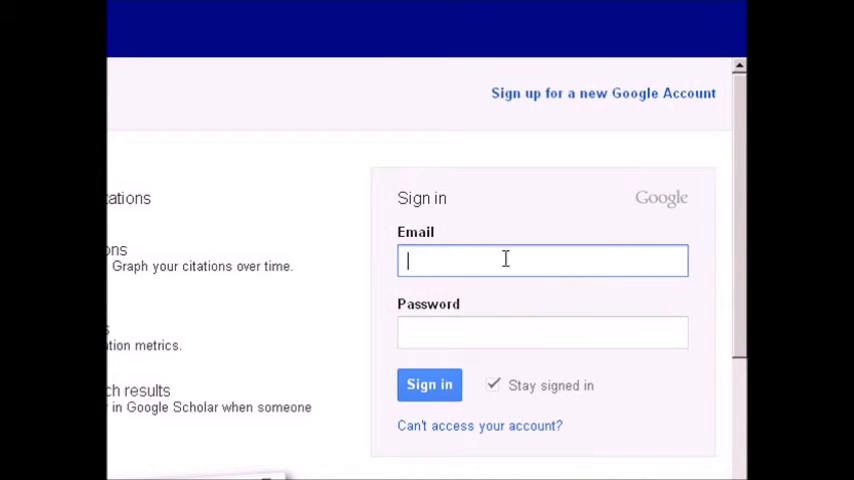
type("d")
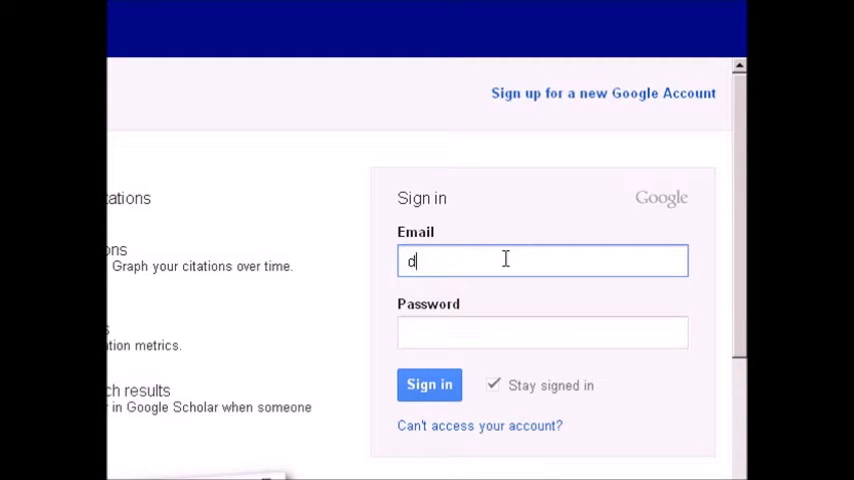
type("cbkretz")
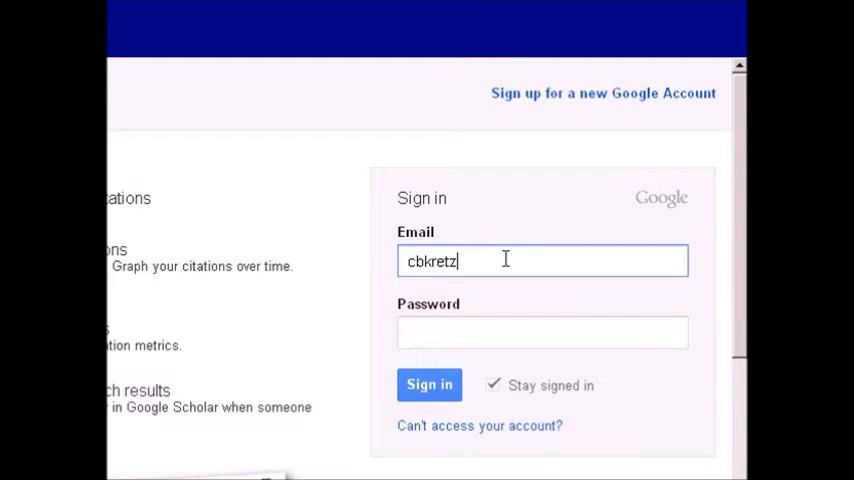
type("••")
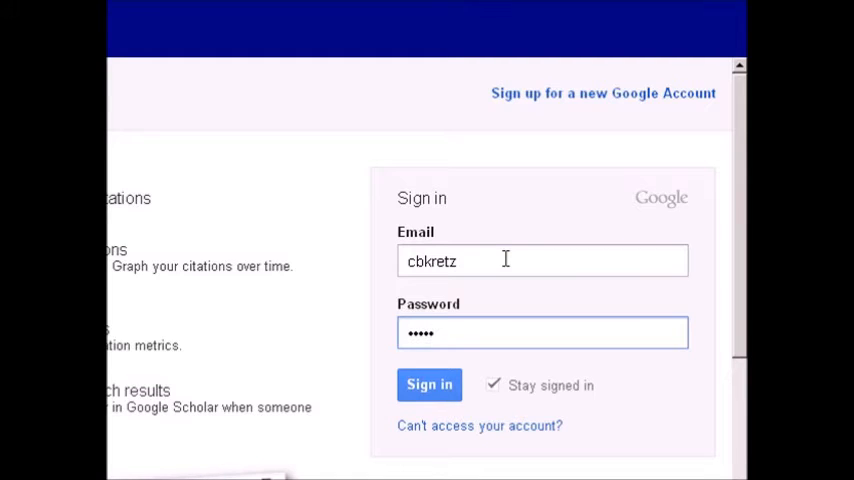
key("Backspace")
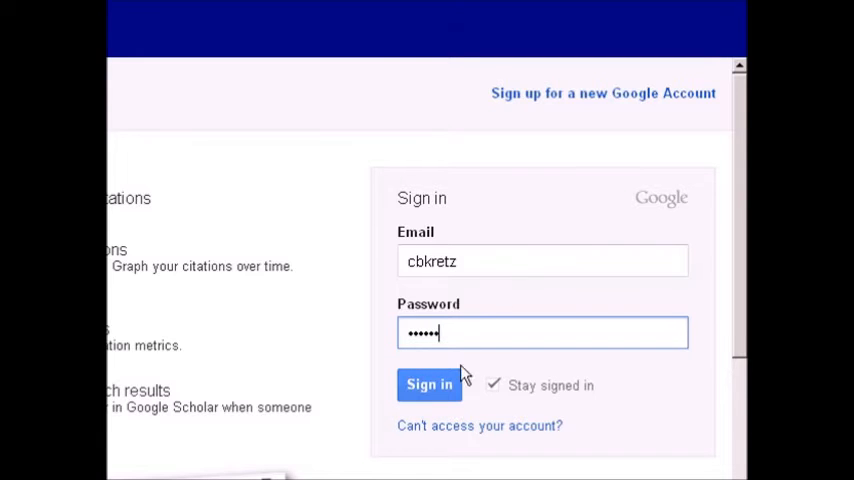
- Sign in and enter Dowling College as the affiliation on the profile step
left_click(428, 384)
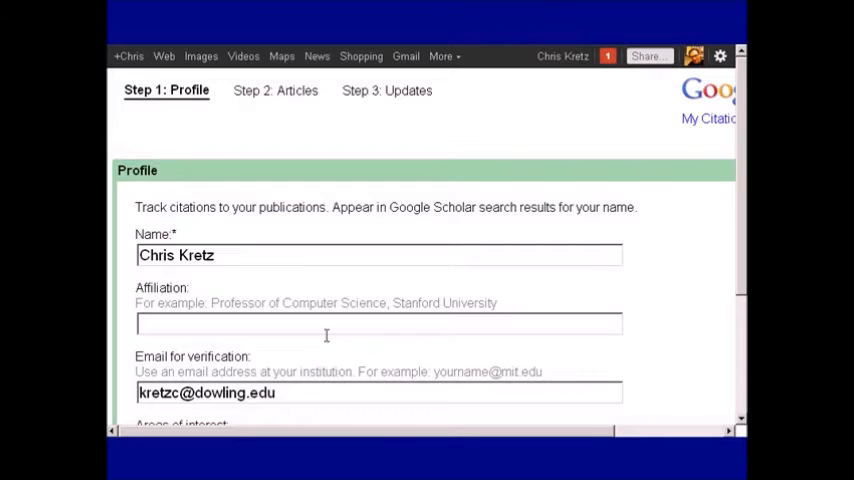
mouse_move(316, 246)
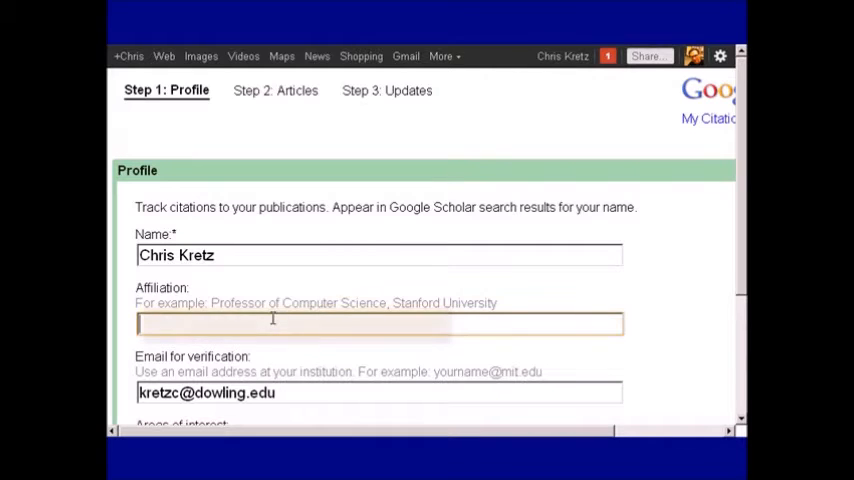
type("Dowling C")
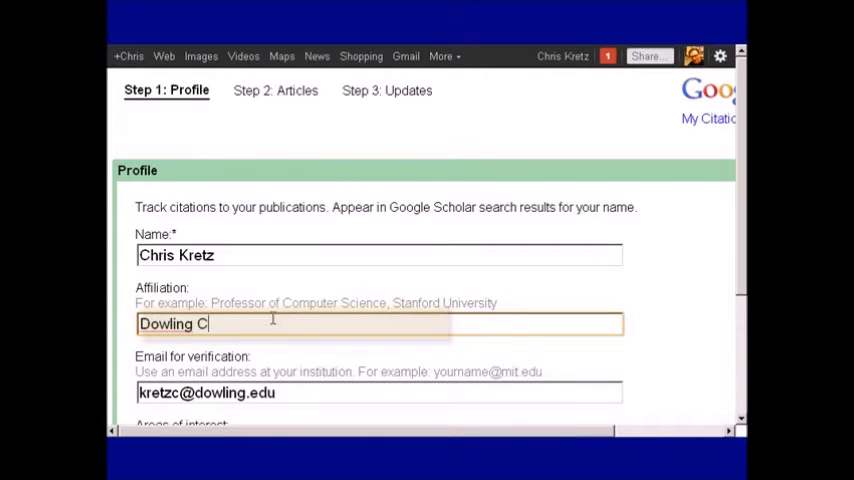
type("ollege")
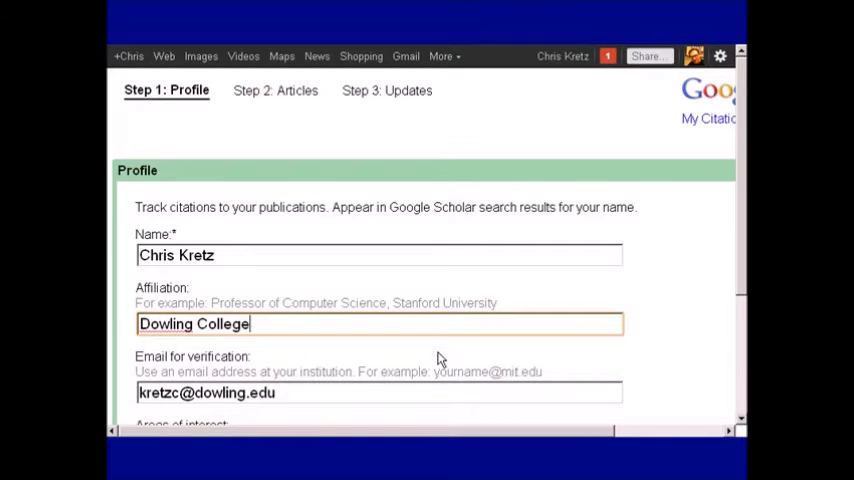
scroll("down", 3)
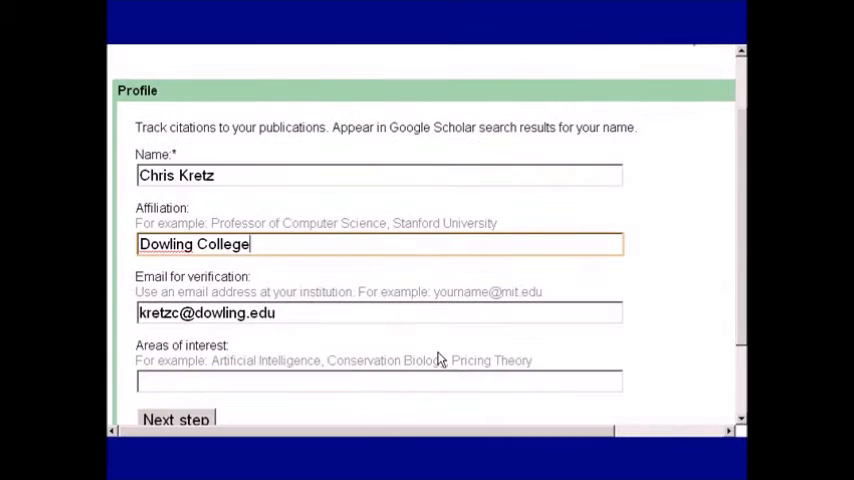
scroll("down", 3)
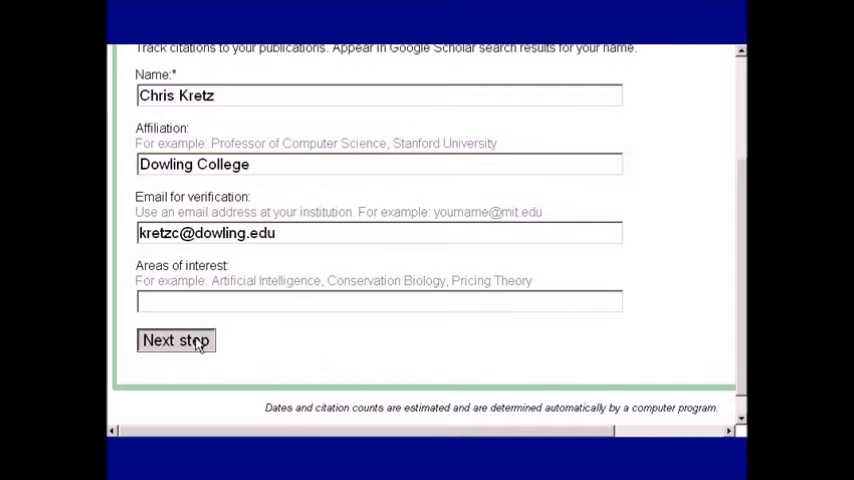
- Continue to the articles step and add both library-redesign articles to the profile
left_click(176, 340)
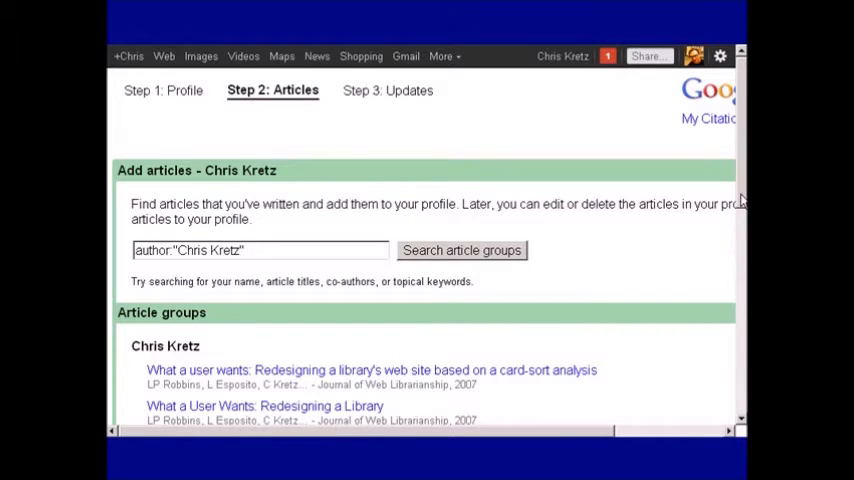
scroll("down", 3)
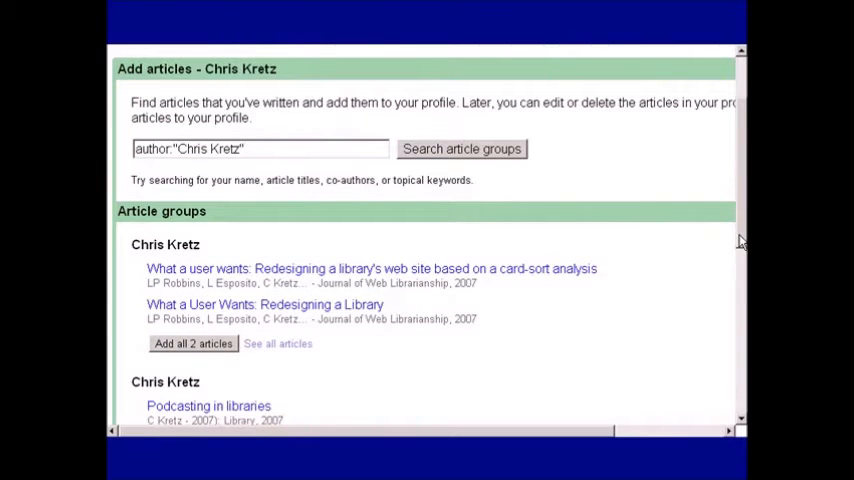
scroll("down", 3)
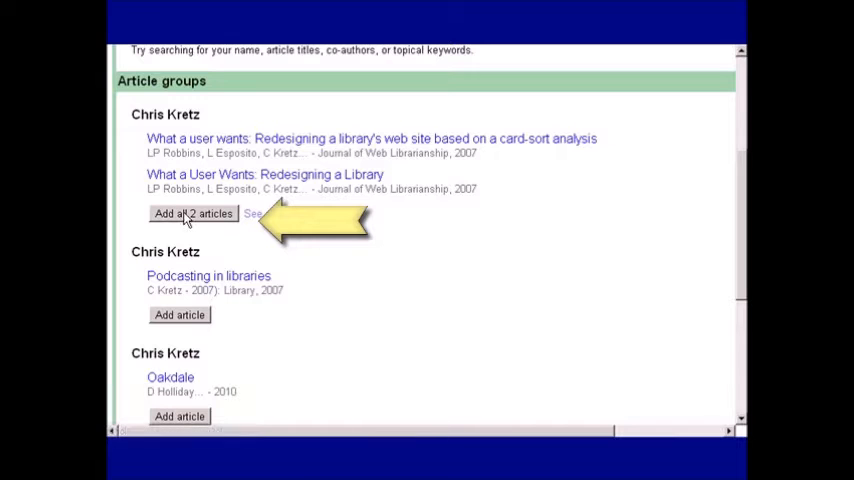
left_click(192, 212)
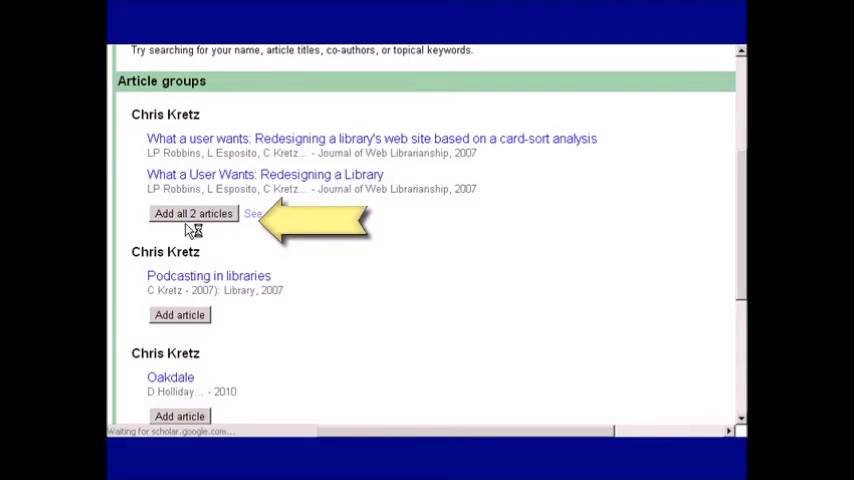
left_click(192, 212)
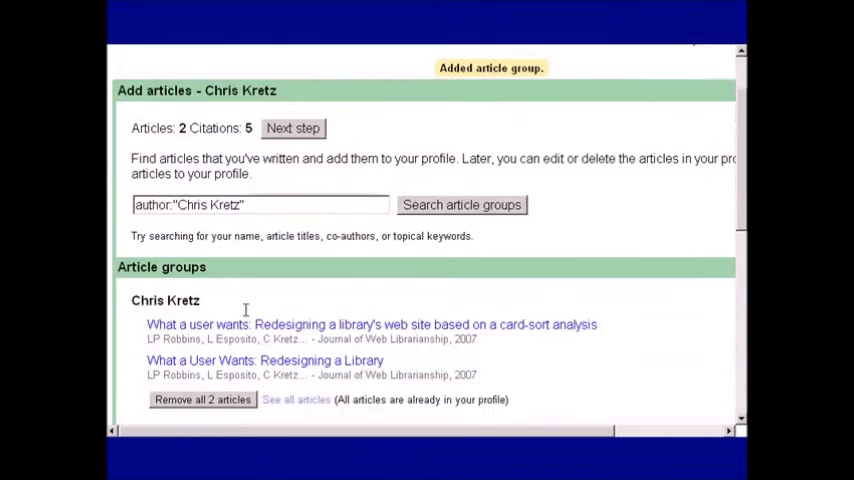
- Add the Podcasting in libraries article and the Oakdale article to the profile
scroll("down", 3)
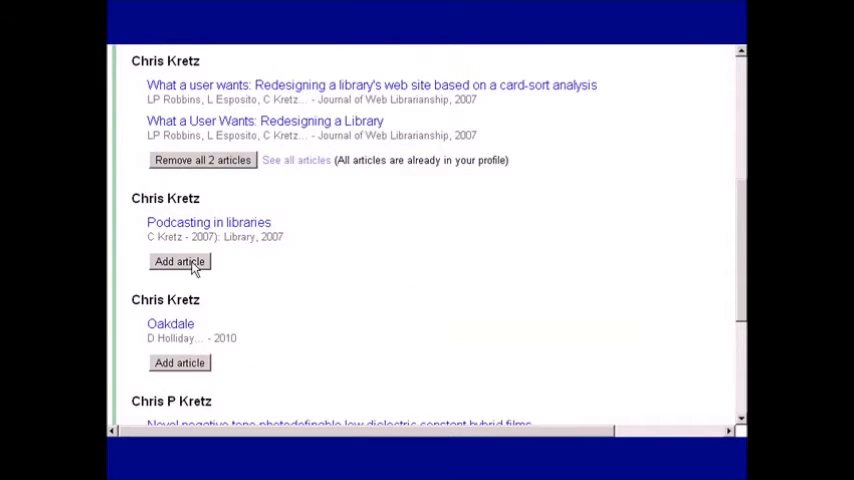
left_click(180, 260)
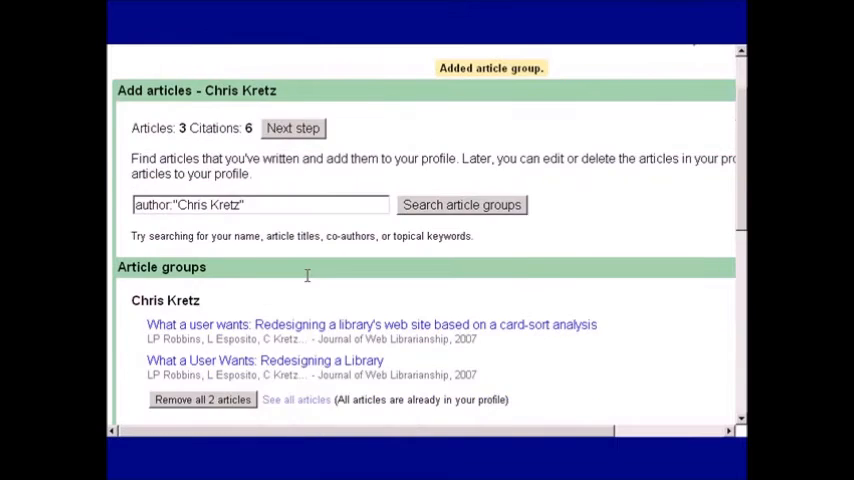
scroll("down", 3)
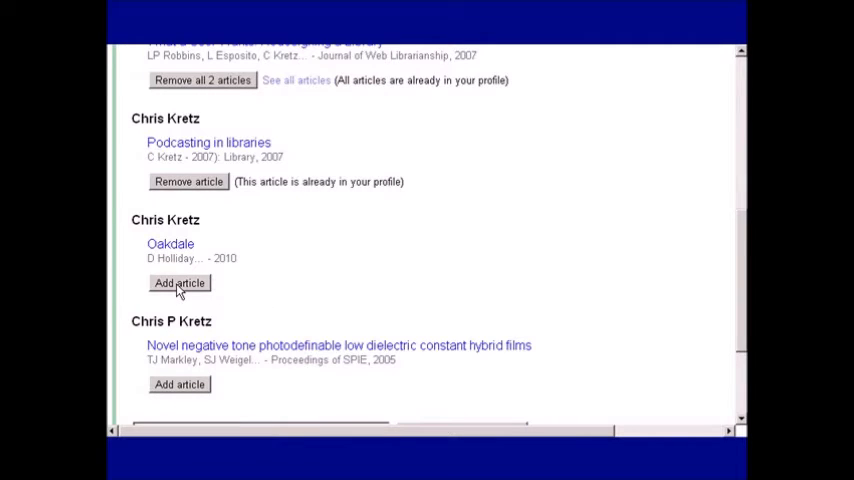
left_click(180, 284)
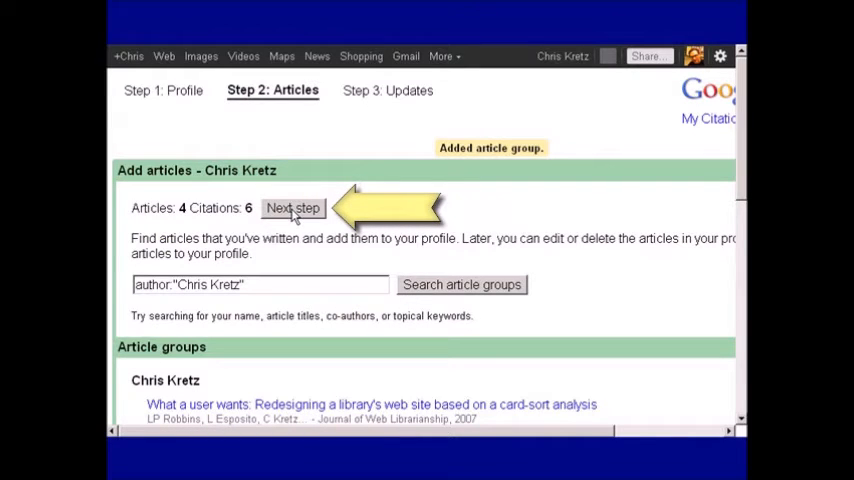
- Advance to the updates step, keeping automatic article-list updates selected
left_click(292, 208)
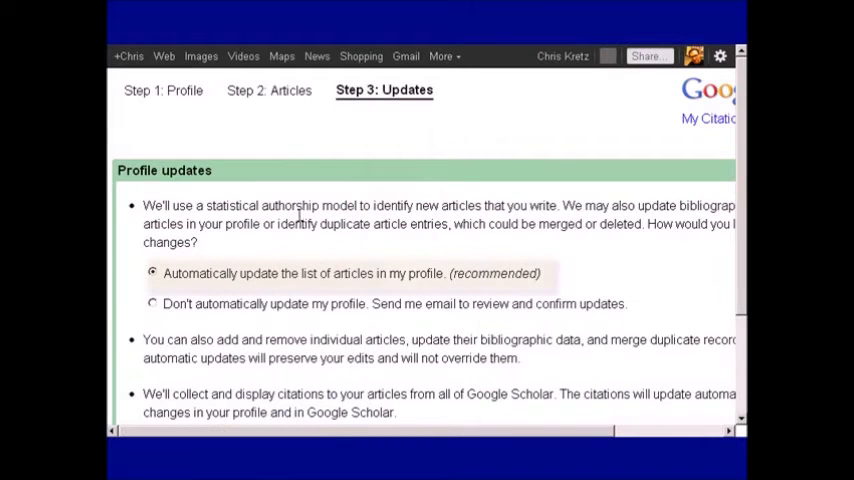
mouse_move(588, 250)
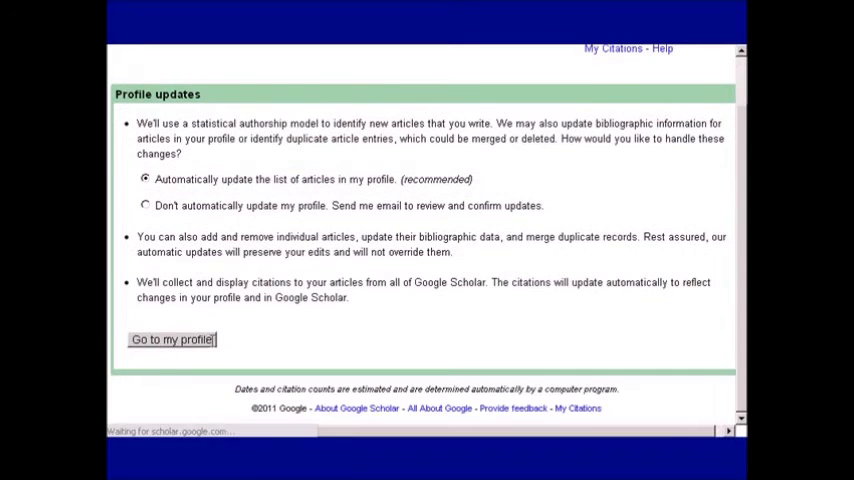
- Finish setup and land on the new Chris Kretz profile page
left_click(172, 340)
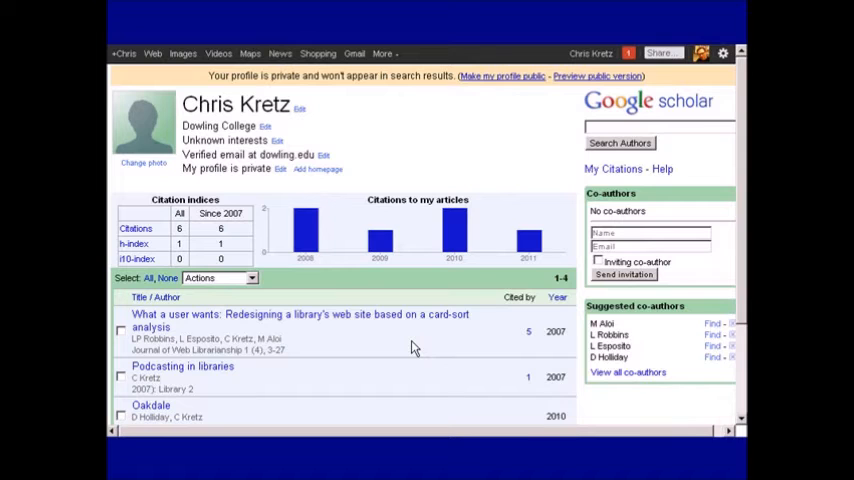
scroll("down", 3)
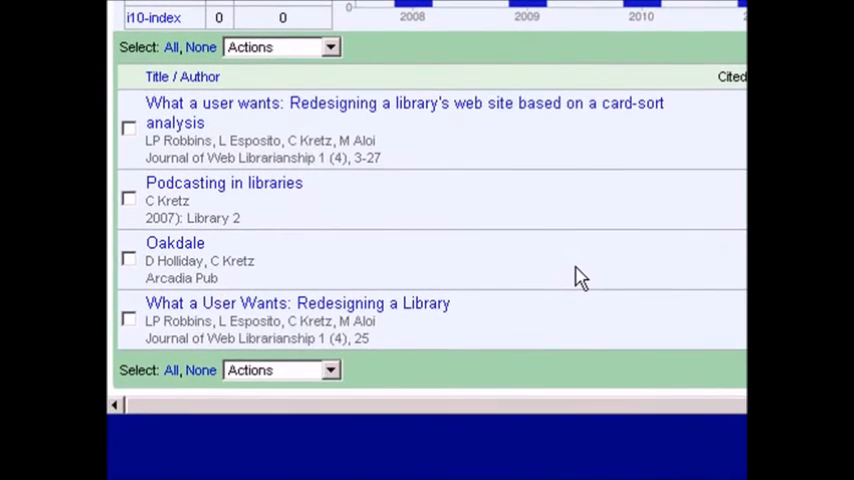
mouse_move(122, 132)
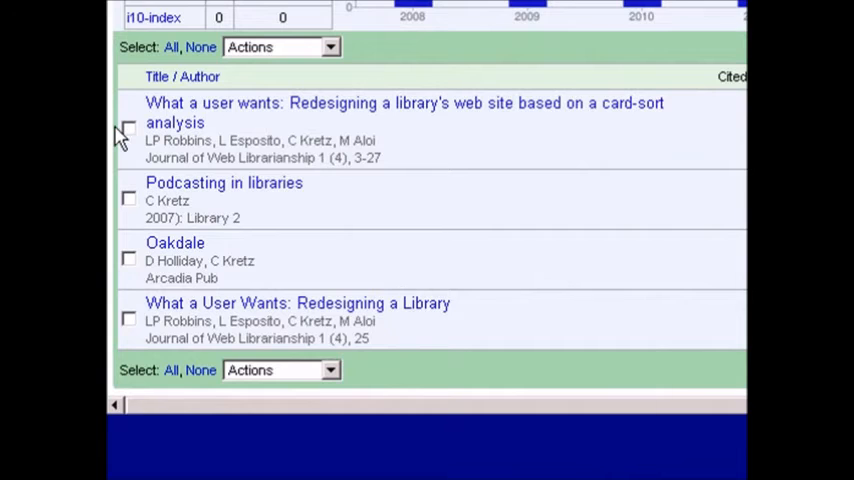
- Select both 'What a user wants' entries and start merging them via Actions > Merge
left_click(128, 128)
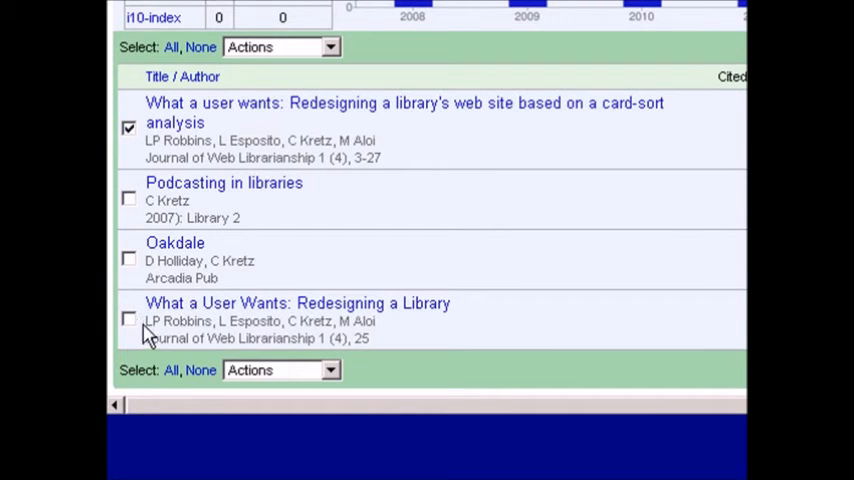
left_click(330, 370)
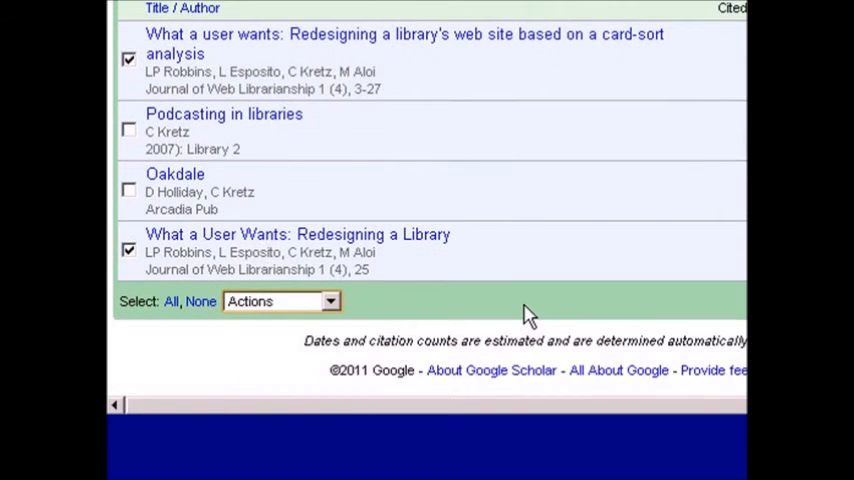
left_click(280, 300)
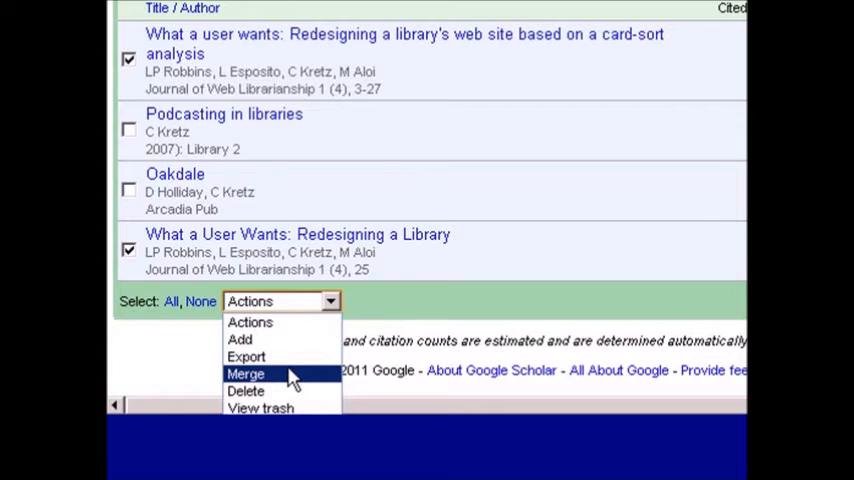
left_click(244, 372)
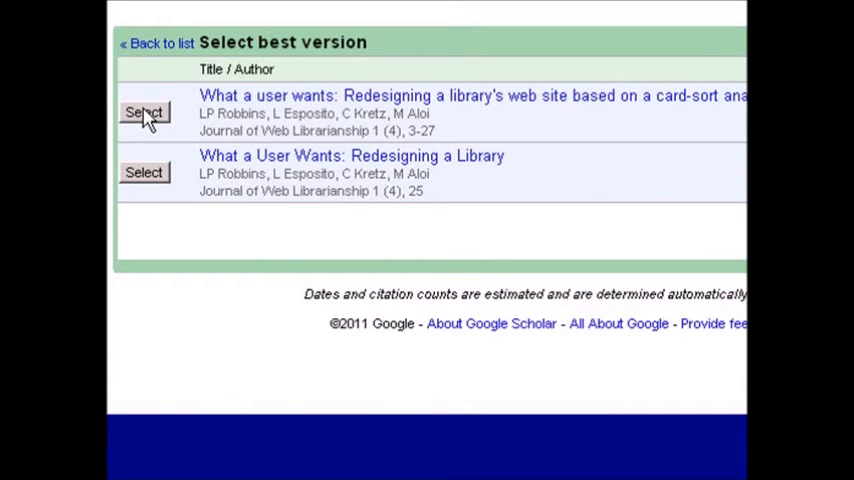
left_click(144, 112)
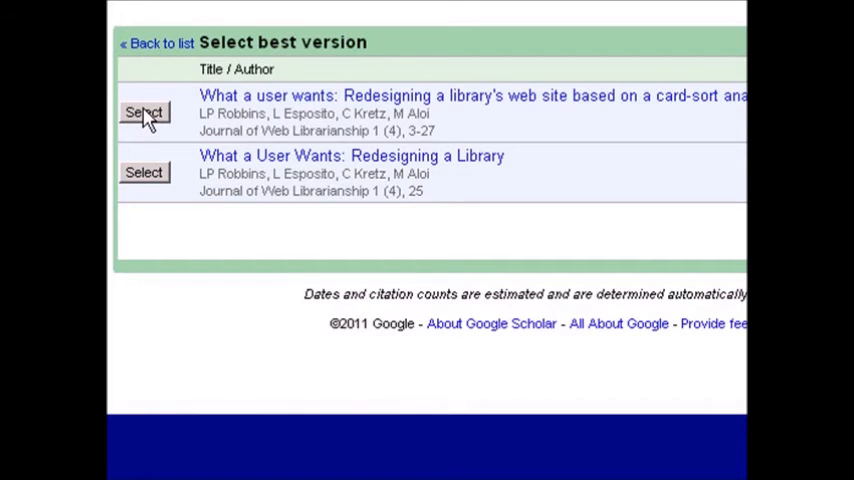
- Keep the card-sort version so the profile lists three articles, then follow its cited-by count of 5
left_click(144, 112)
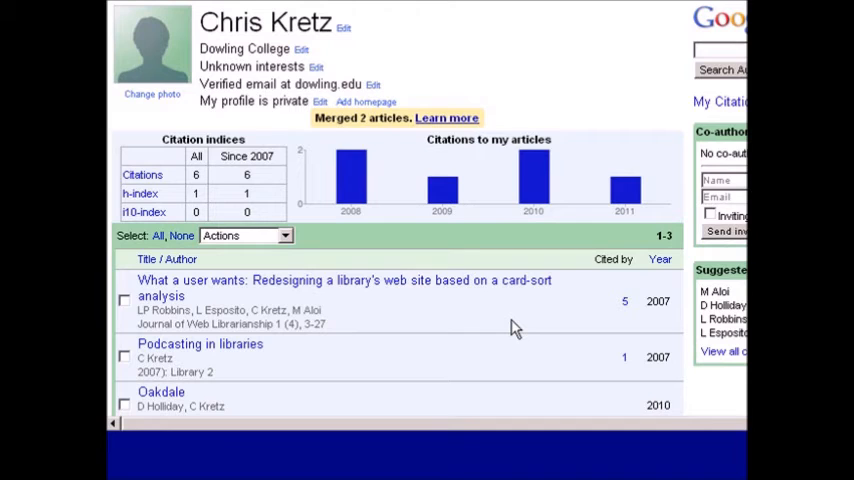
scroll("down", 3)
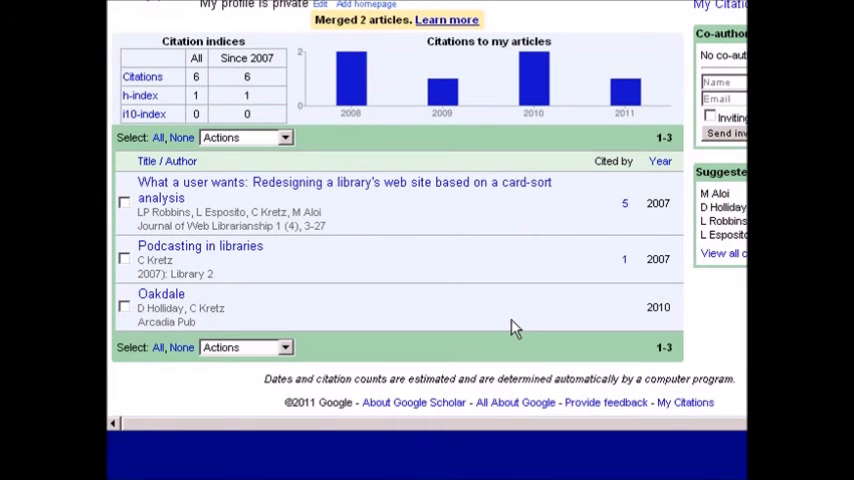
mouse_move(540, 328)
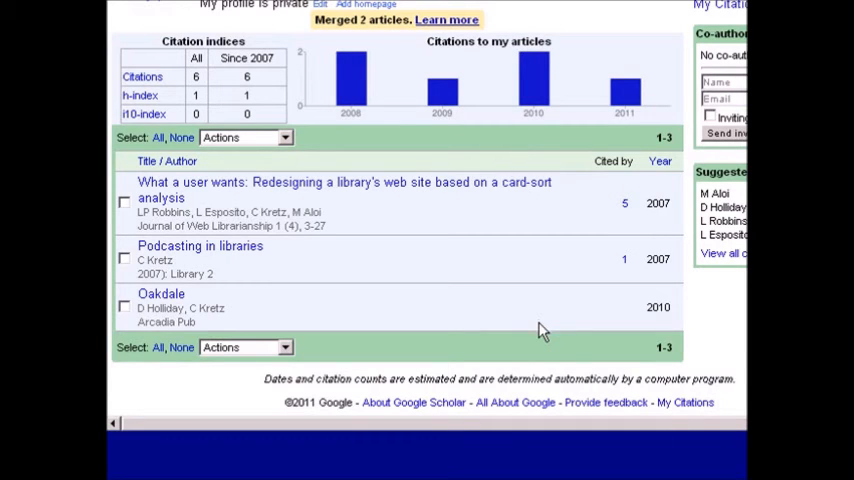
scroll("up", 3)
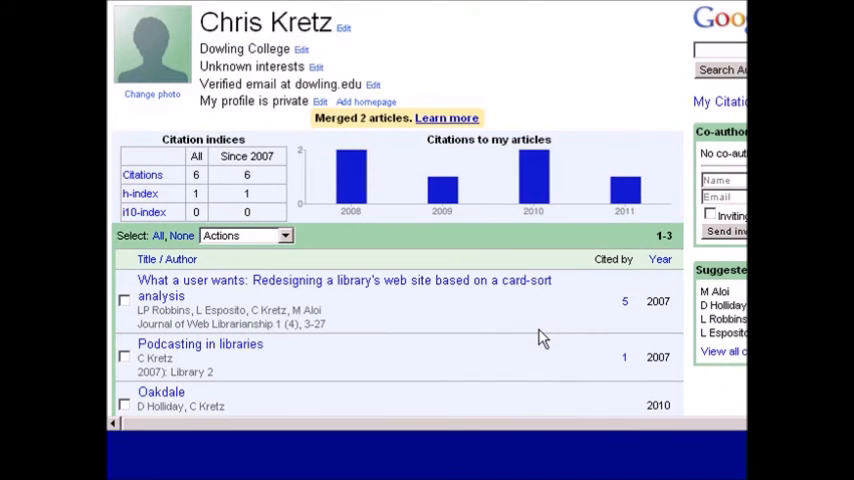
mouse_move(532, 400)
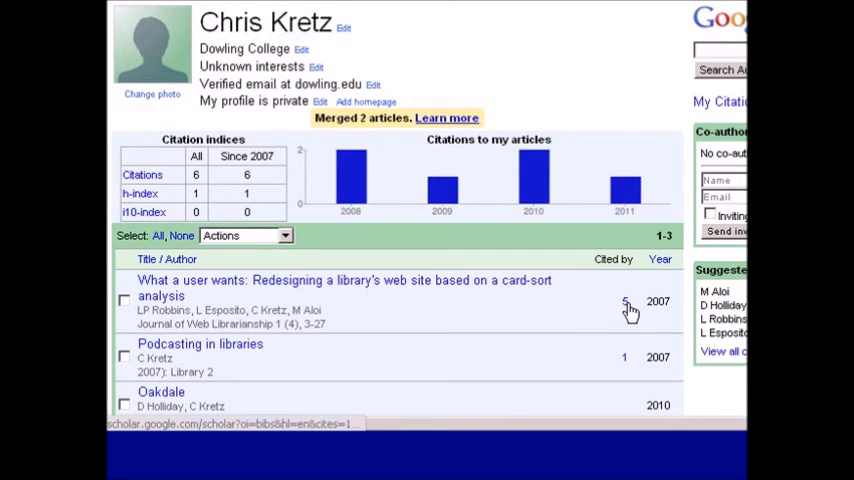
left_click(624, 300)
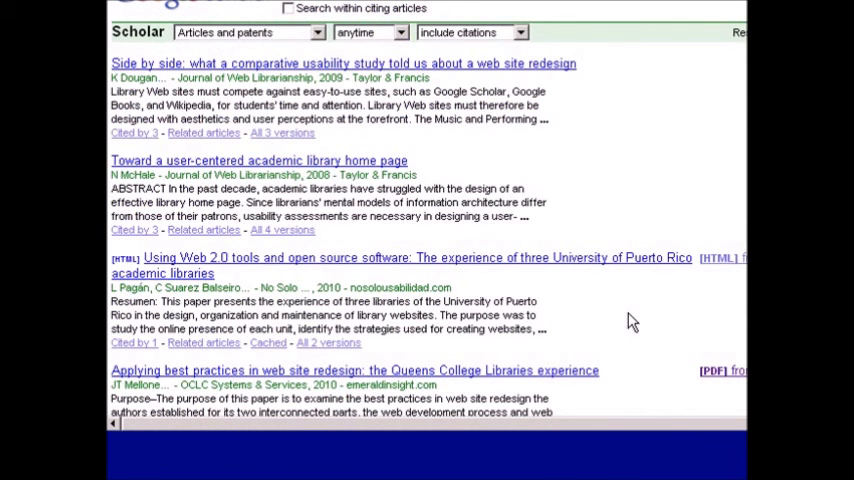
mouse_move(632, 324)
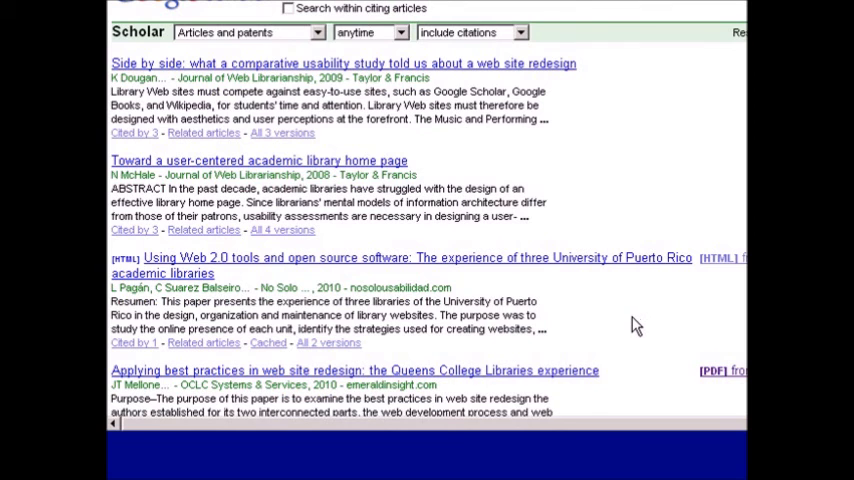
- Scroll through the list of works citing the card-sort analysis article
scroll("down", 3)
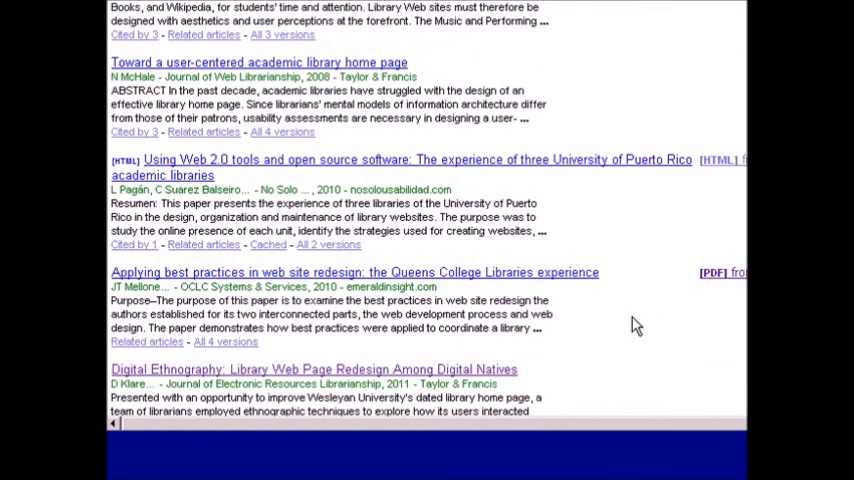
scroll("down", 3)
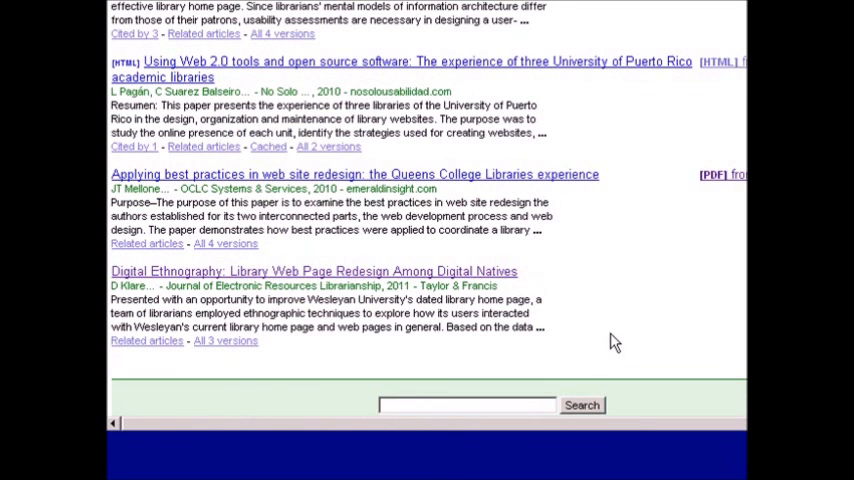
scroll("up", 3)
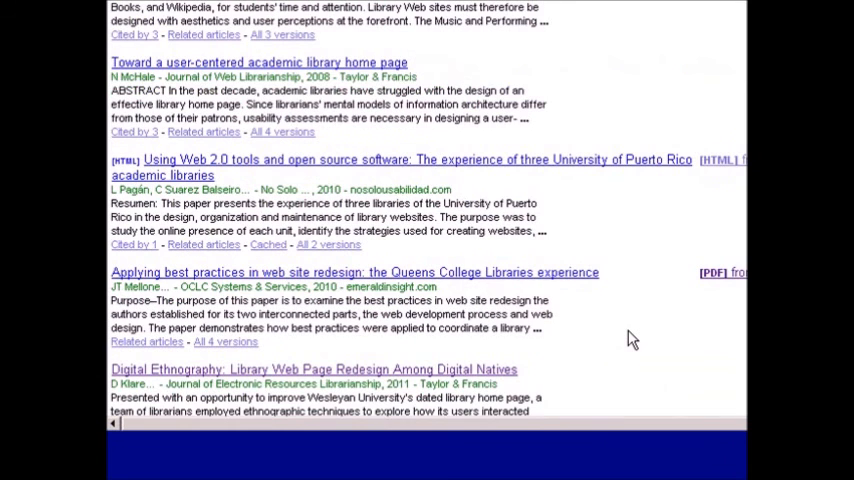
scroll("up", 3)
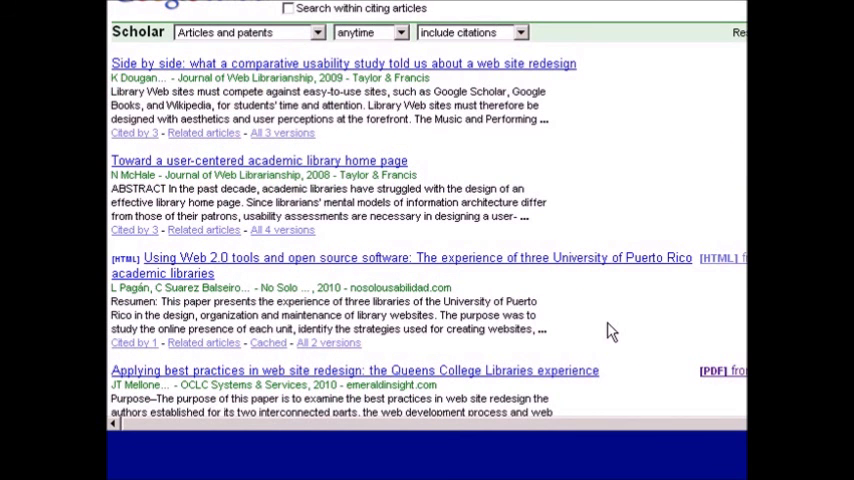